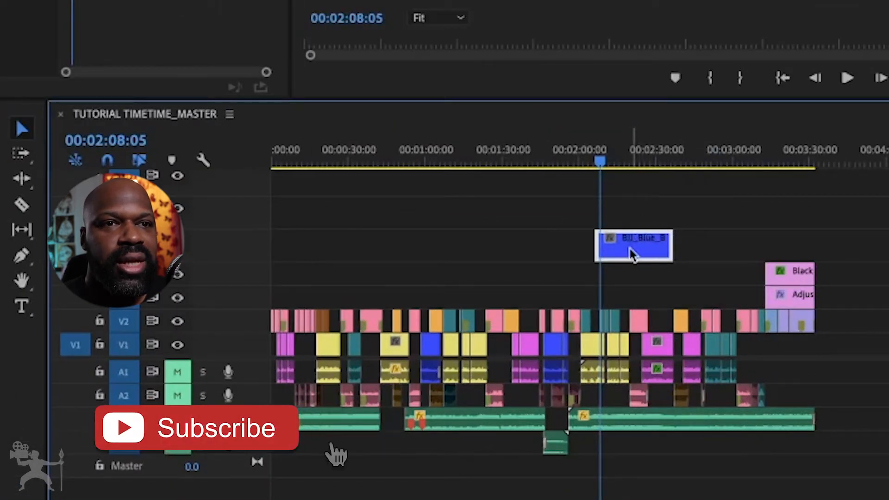
Select the BJJ_Blue_Belt image clip on track V5 of the timeline.
{"action": "left_click", "coordinate": [199, 428]}
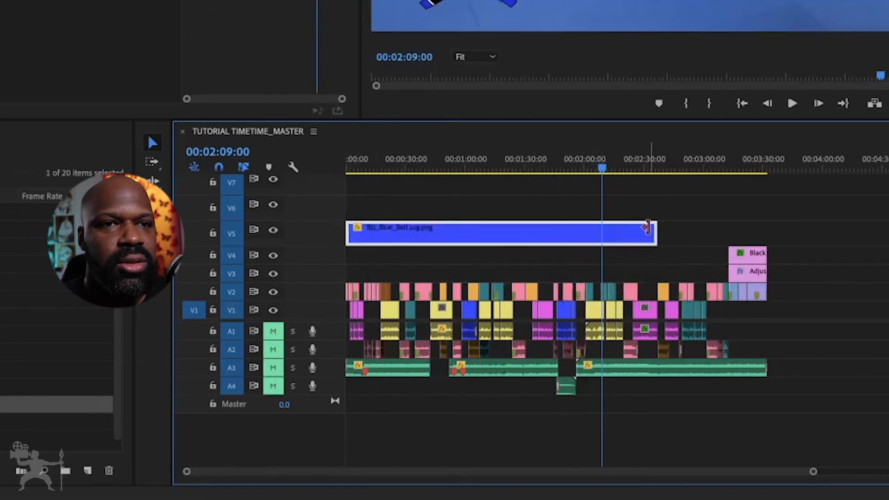
Stretch the belt clip on V5 to the footage's end and preview the overlay.
{"action": "left_click_drag", "start_coordinate": [647, 231], "coordinate": [725, 231]}
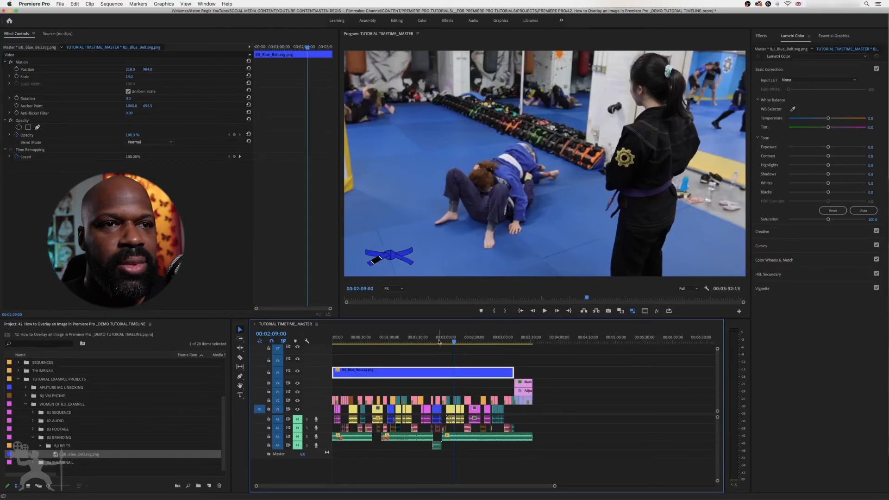
{"action": "left_click", "coordinate": [481, 340]}
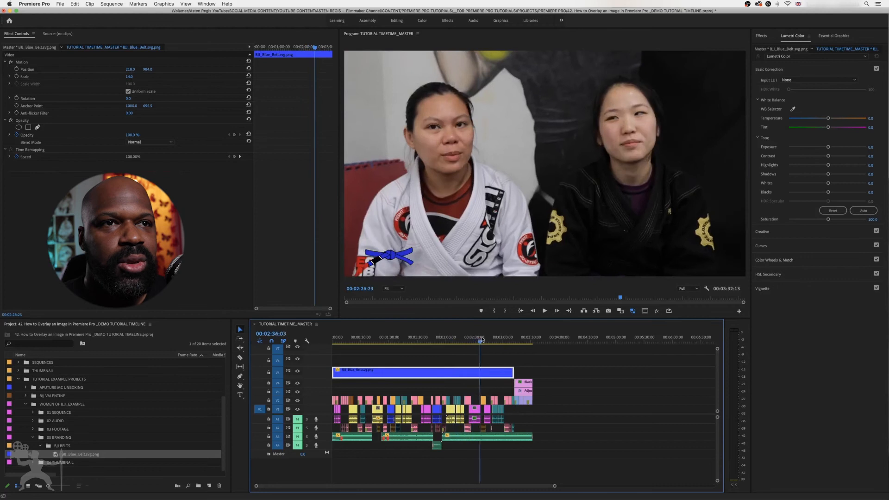
{"action": "left_click", "coordinate": [481, 339]}
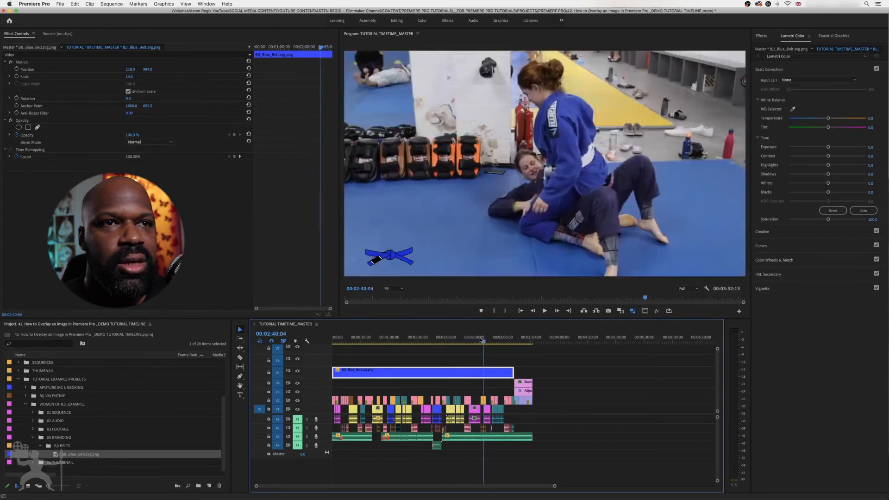